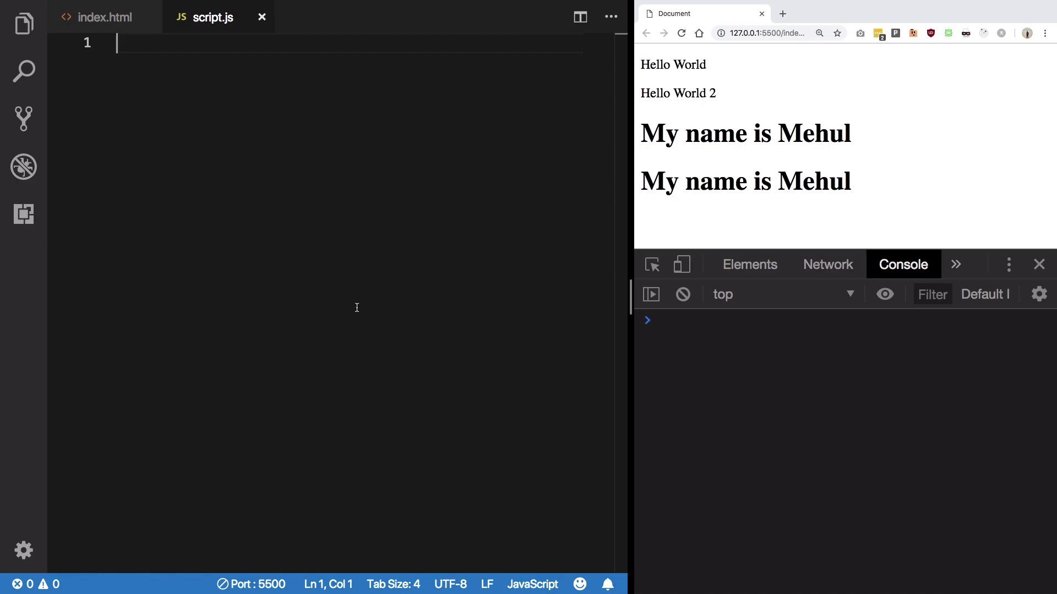
Declare const elem as document.getElementById('name') in script.js.
type("const")
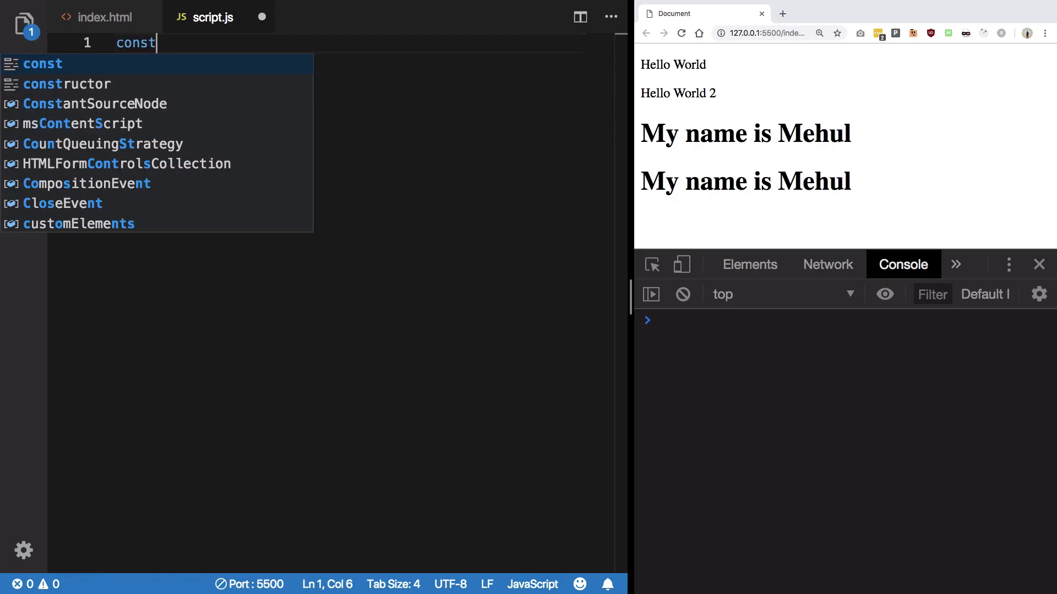
type("elem = document.getElementById('name');")
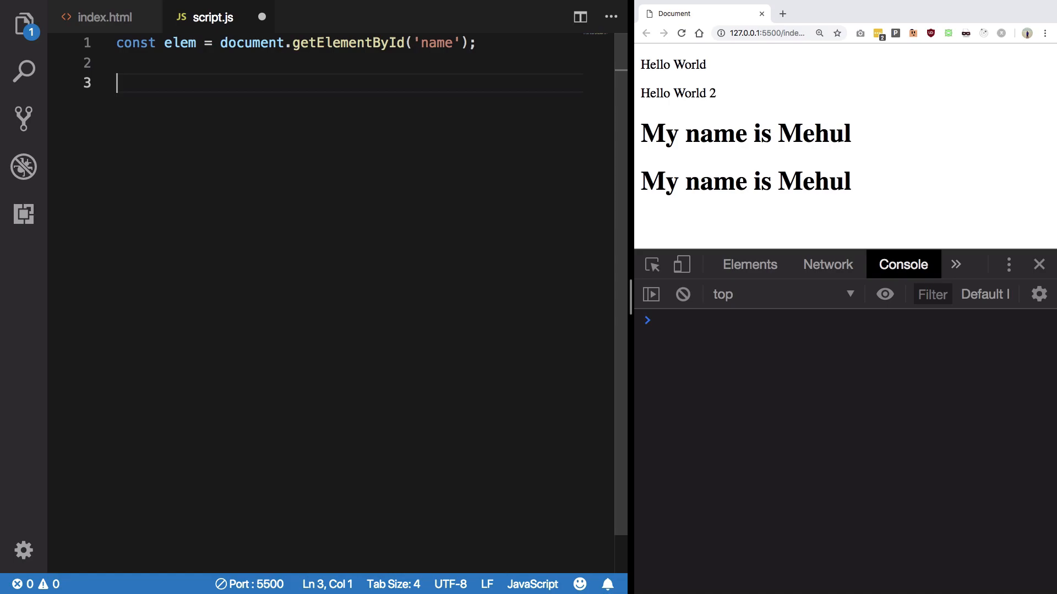
Assign elem.onclick a function that runs console.log('Clicked!!').
type("elem.o")
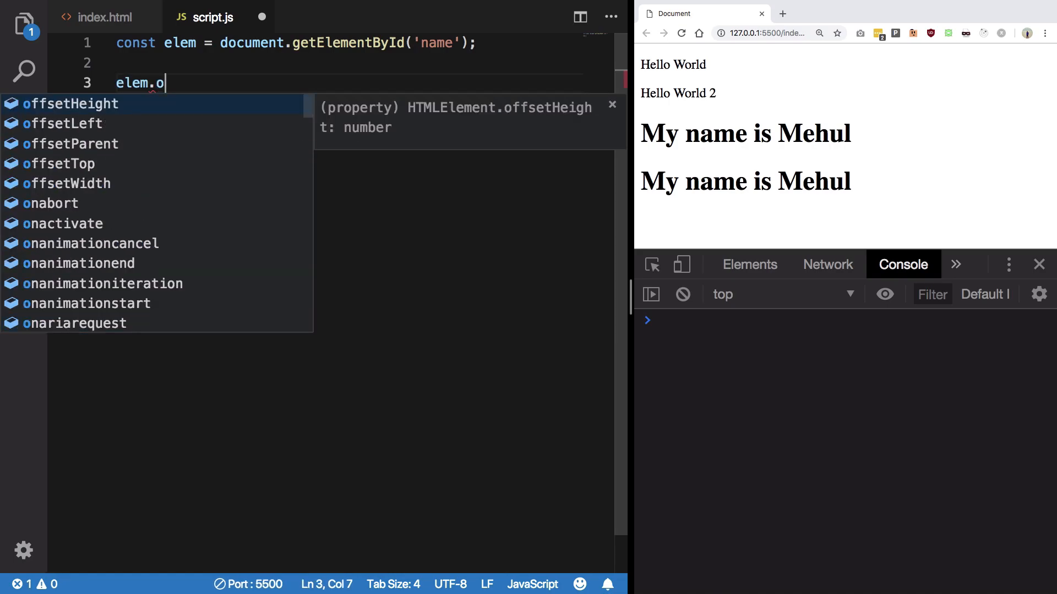
type("nclick =")
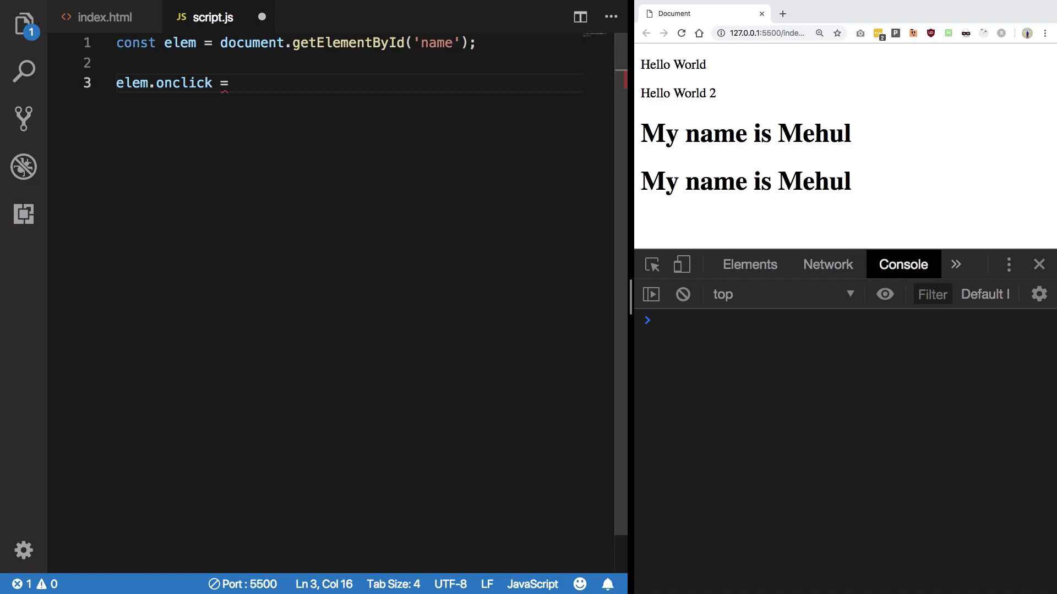
type("function()")
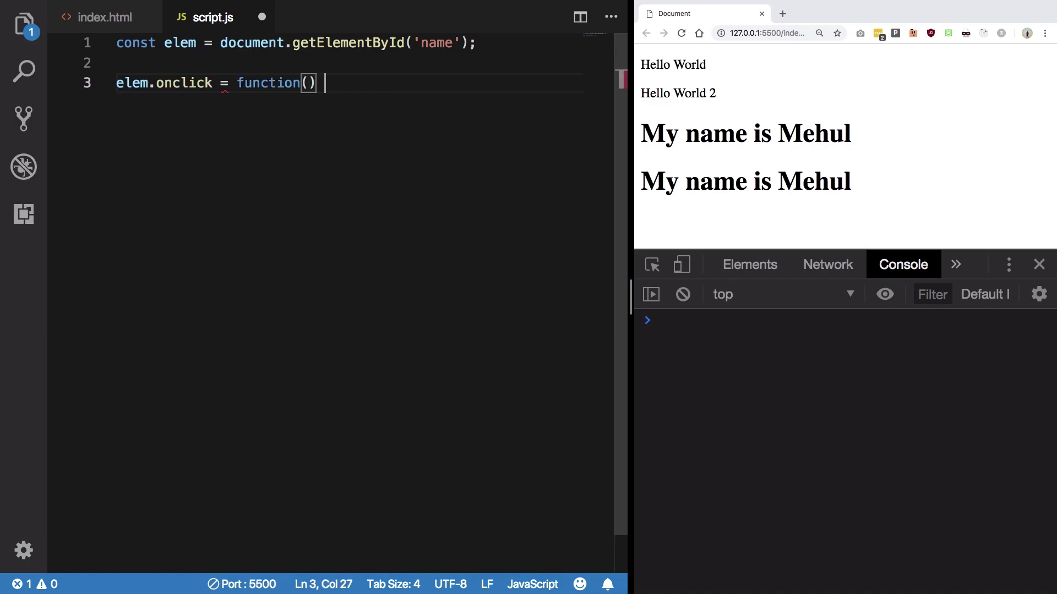
type("{")
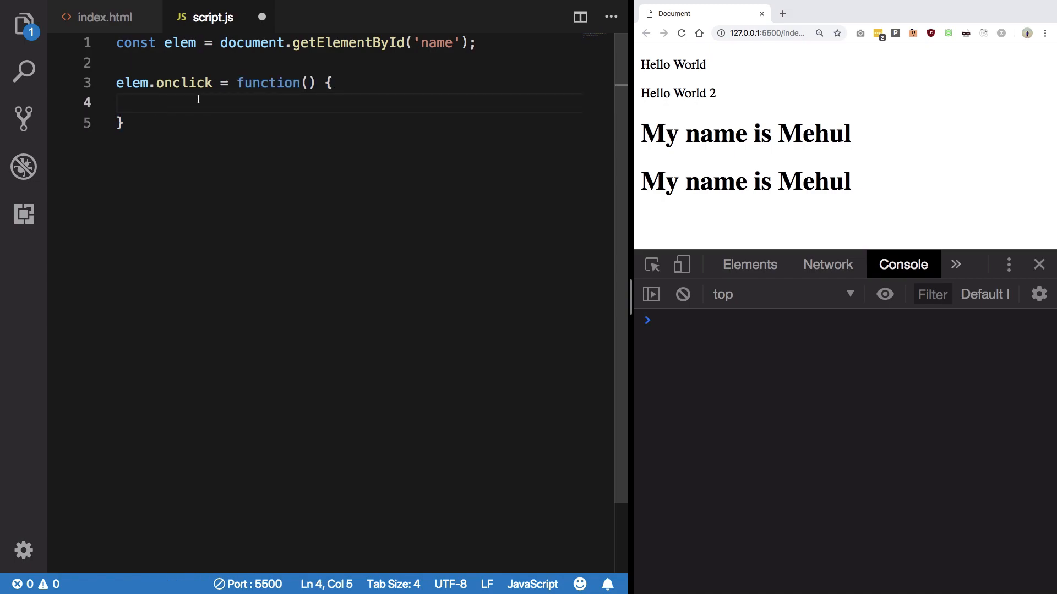
double_click(183, 84)
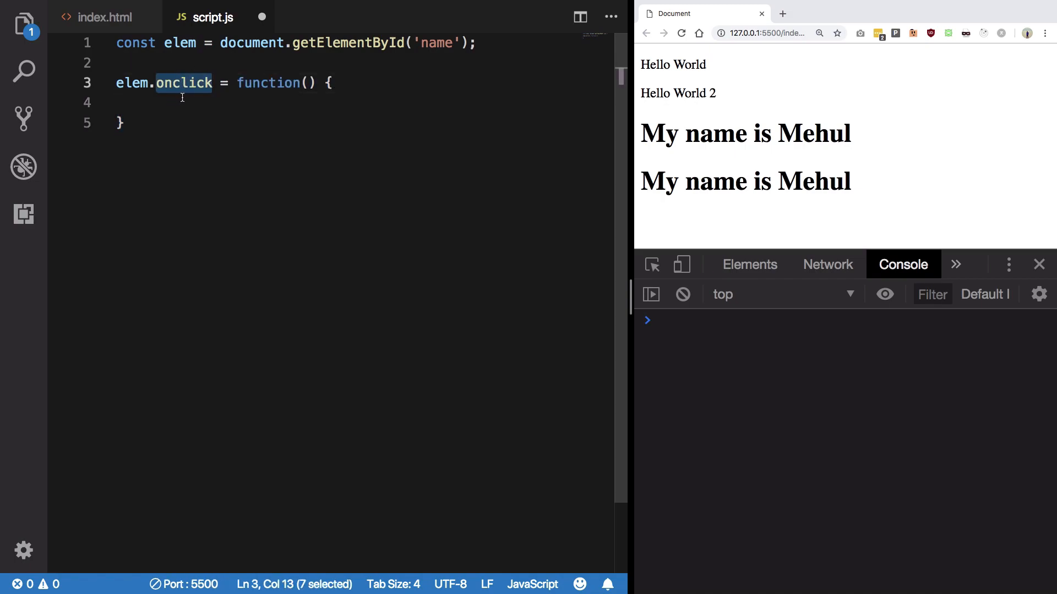
mouse_move(231, 109)
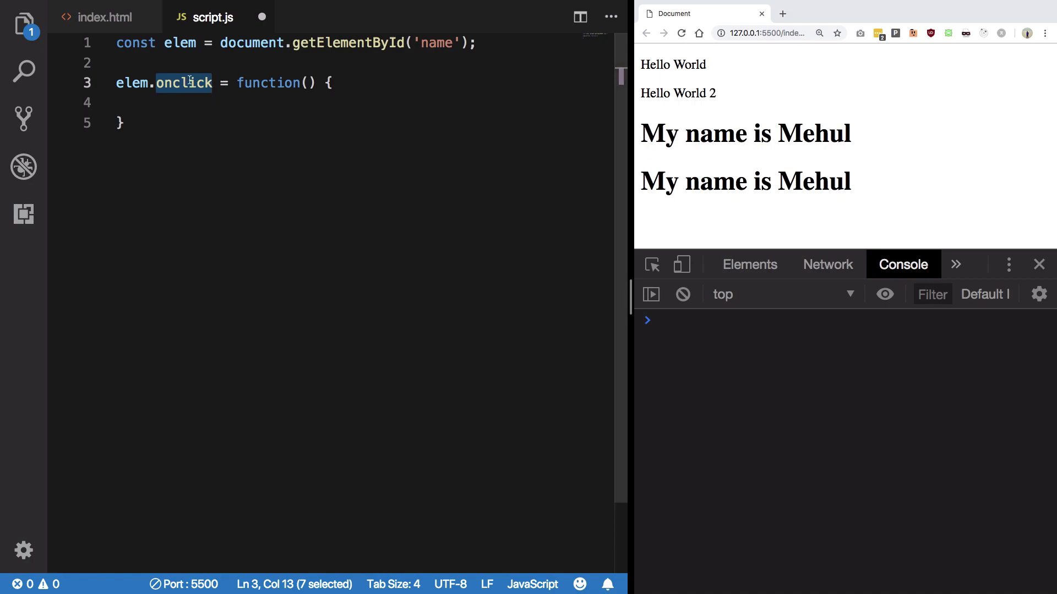
type("console.log('")
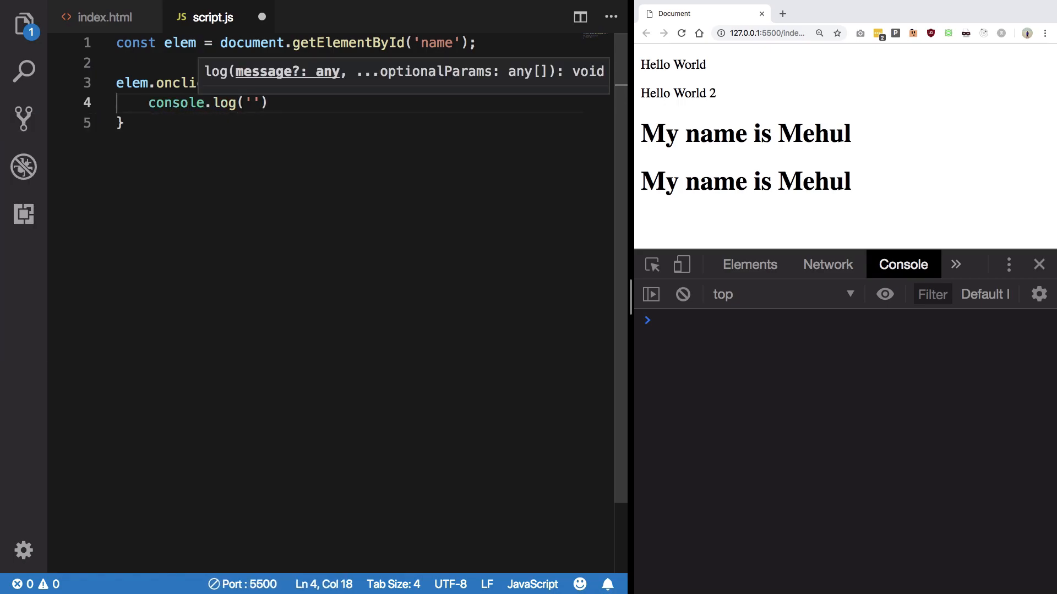
type("Clicked!!")
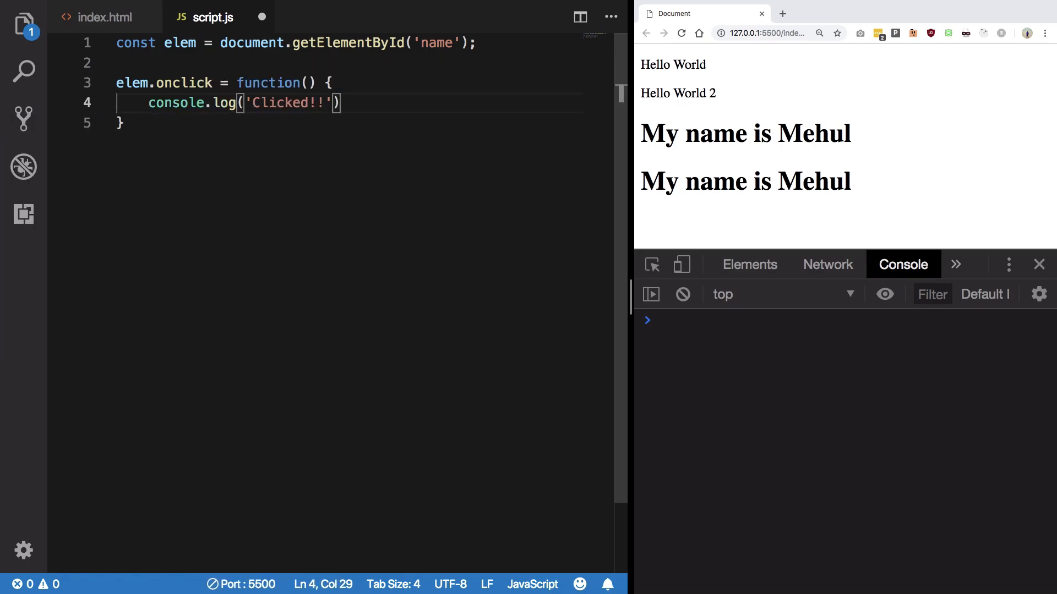
type(";")
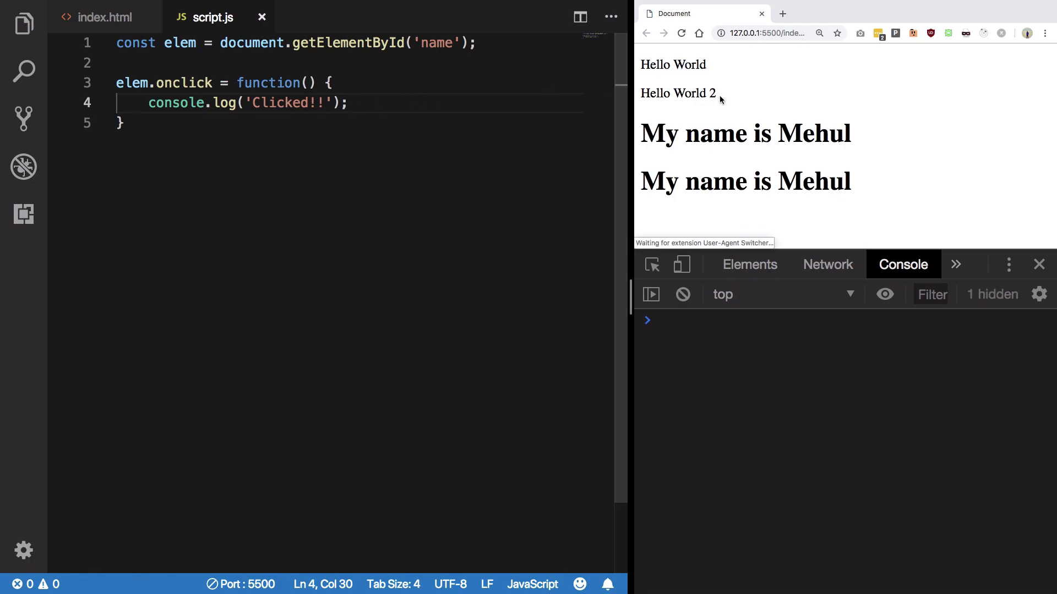
Click the first My name is Mehul heading repeatedly so the console counts Clicked!!
left_click(721, 133)
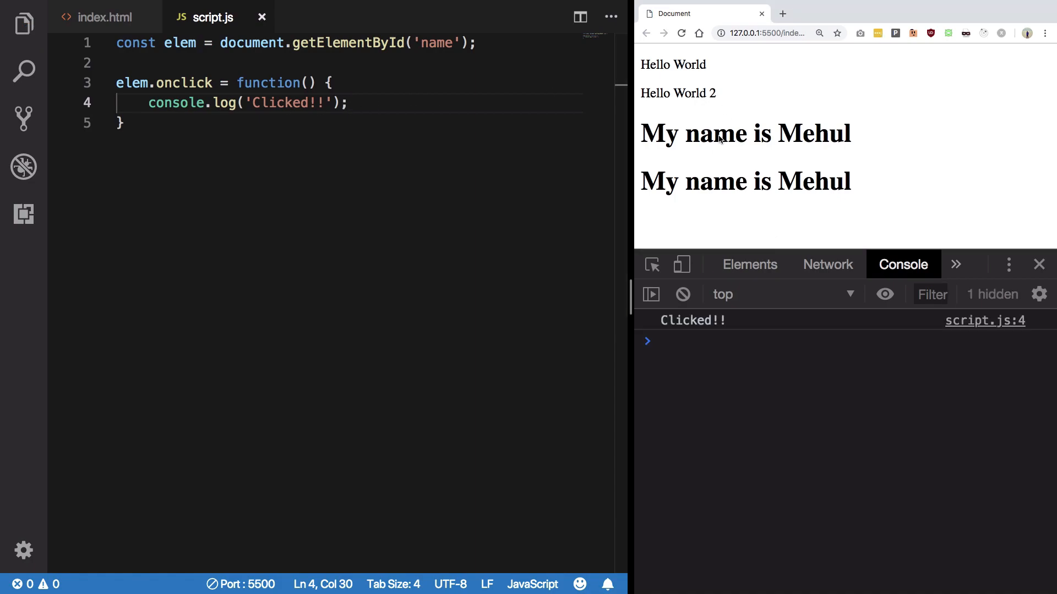
left_click(720, 133)
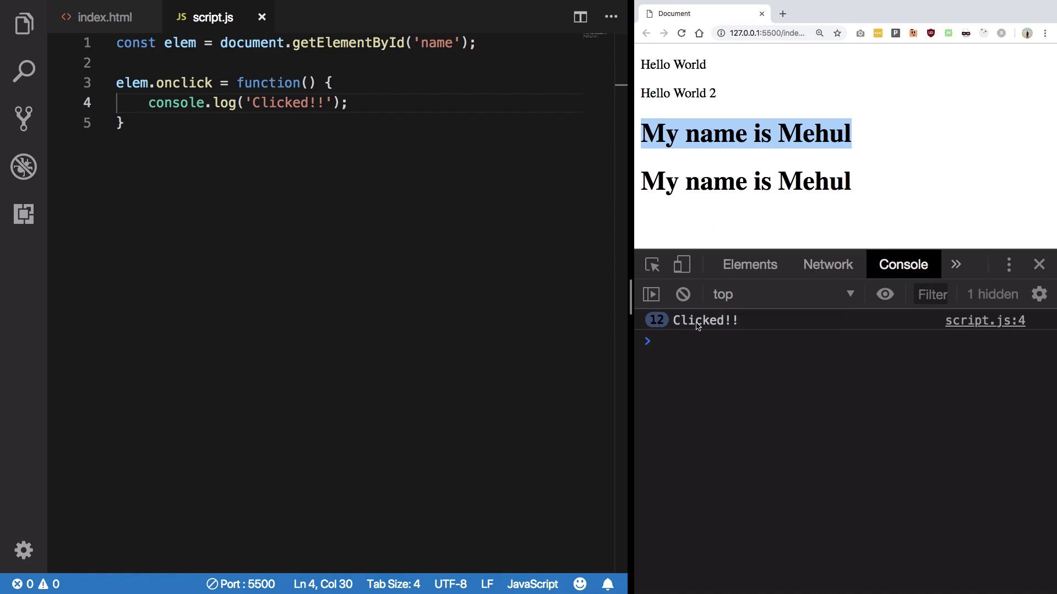
double_click(715, 133)
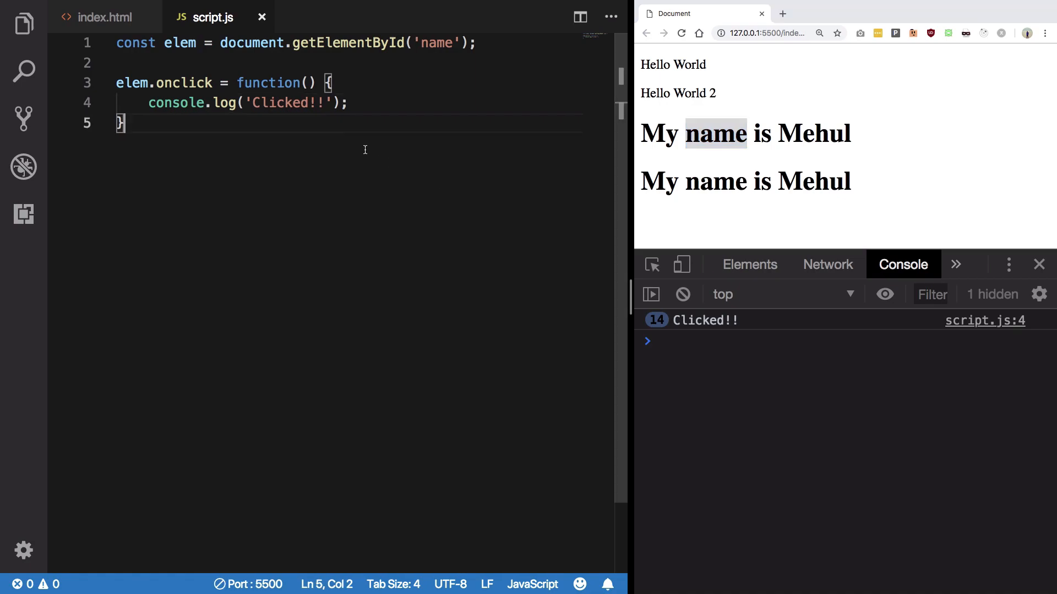
Review the onclick handler block in script.js and return to index.html.
left_click_drag(120, 82, 120, 123)
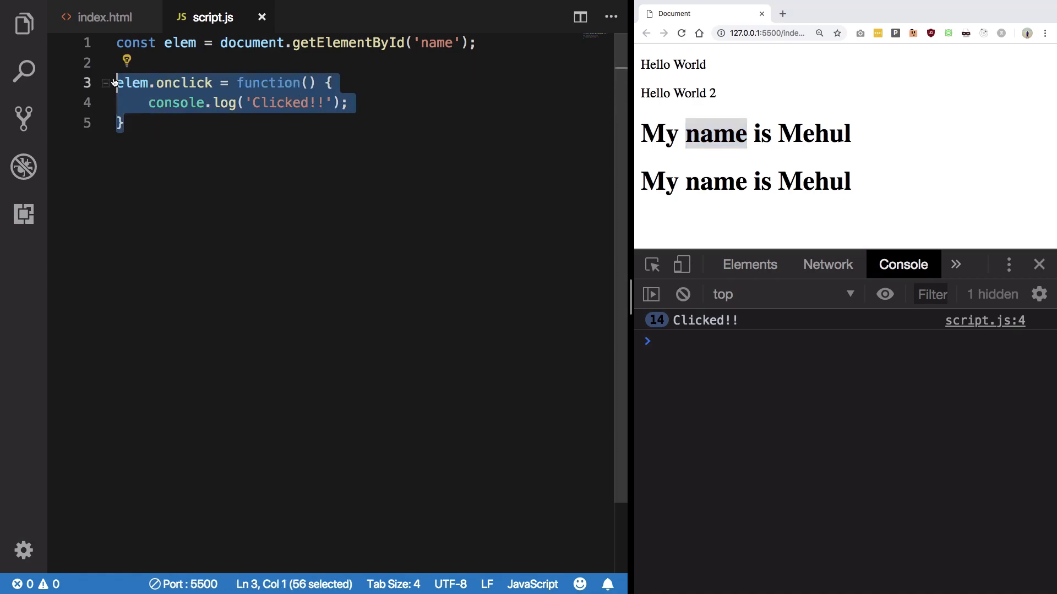
left_click(167, 120)
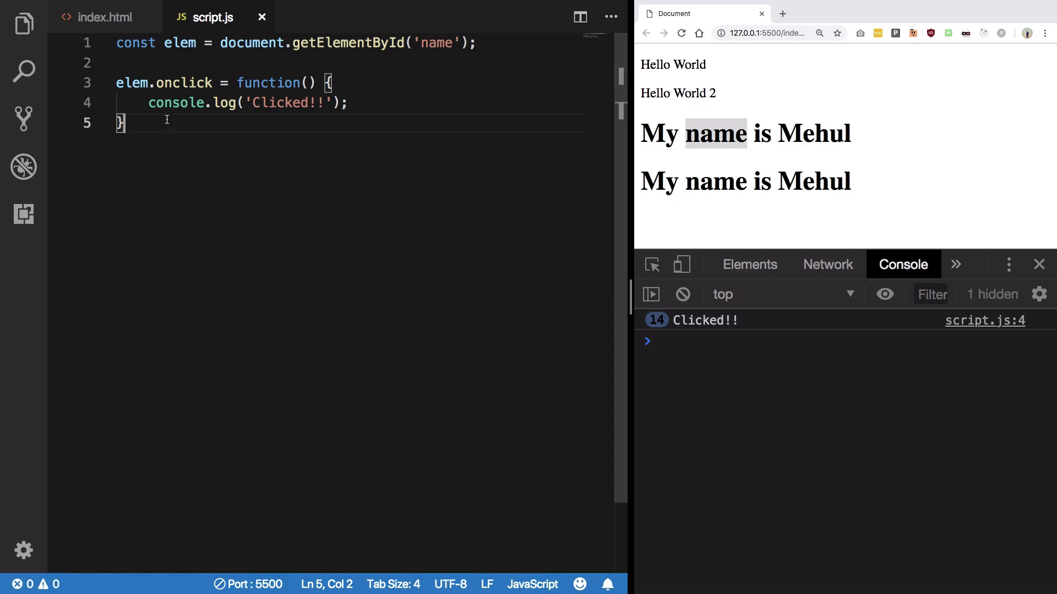
left_click(102, 17)
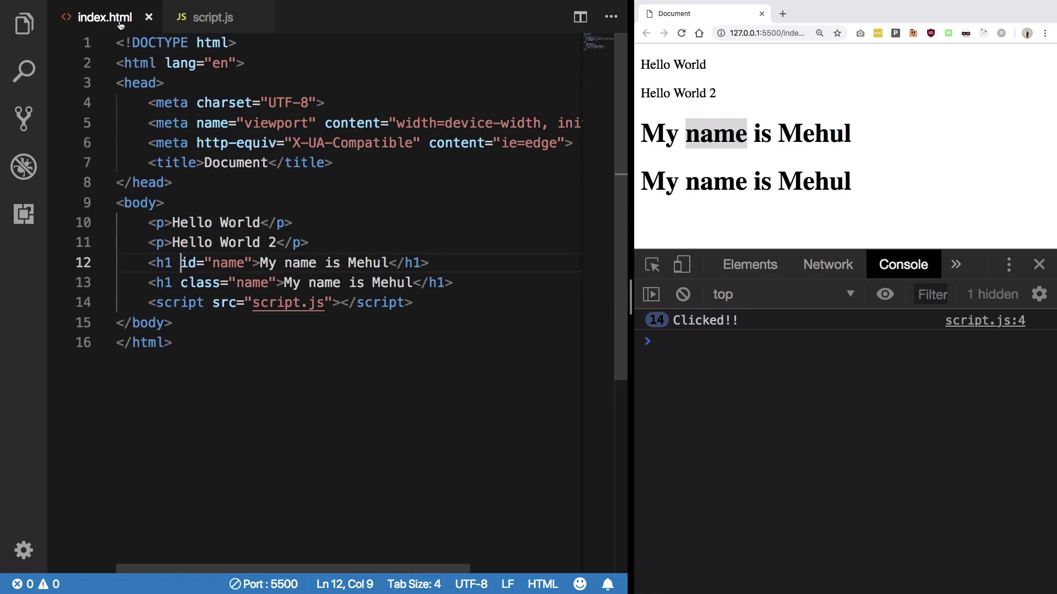
mouse_move(285, 282)
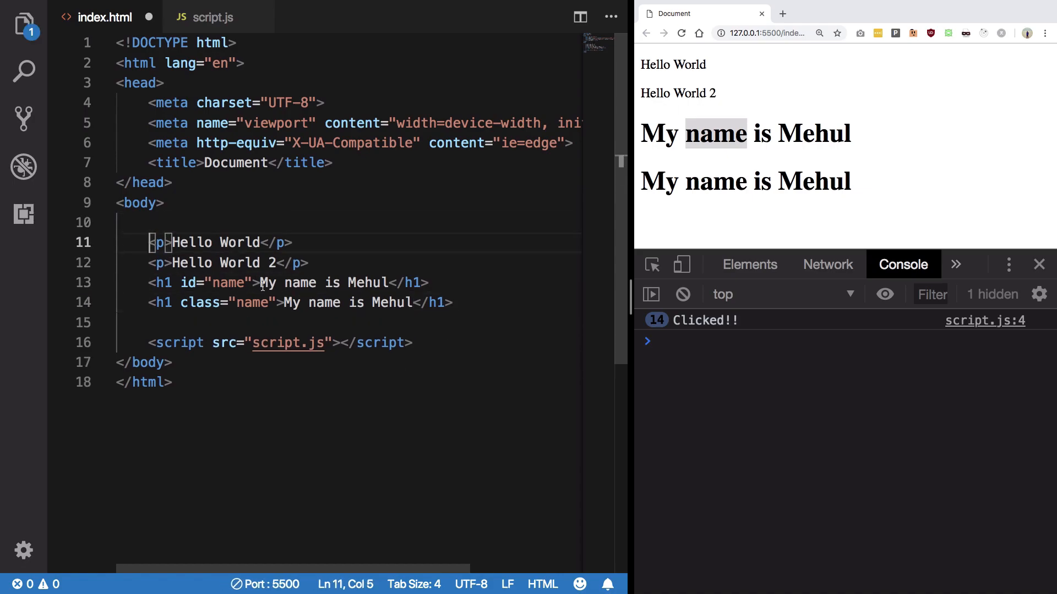
Add an onclick attribute to the Hello World paragraph in index.html via the suggestion.
left_click(258, 282)
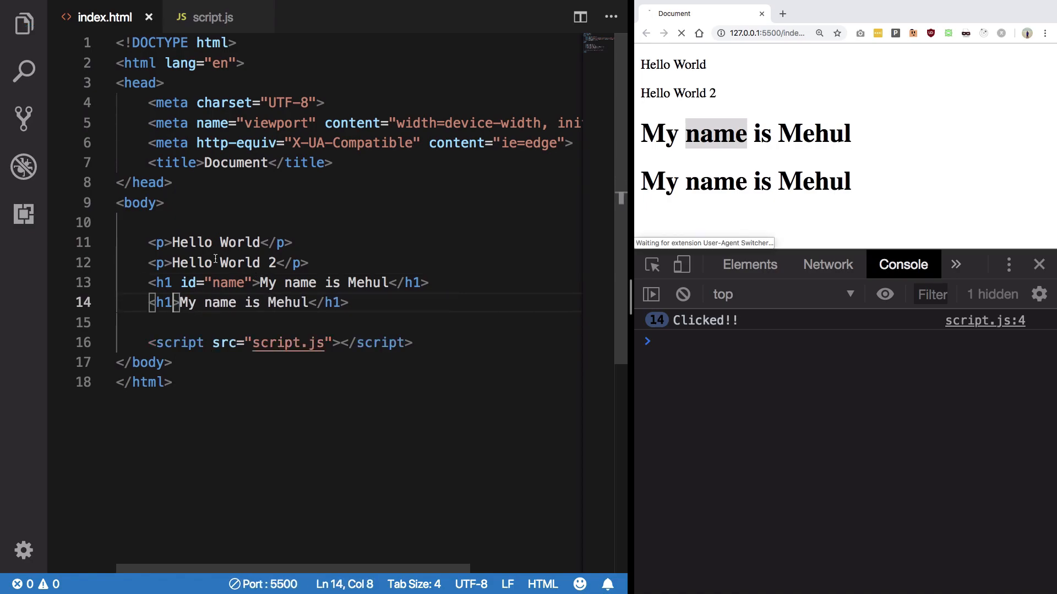
type("oncli")
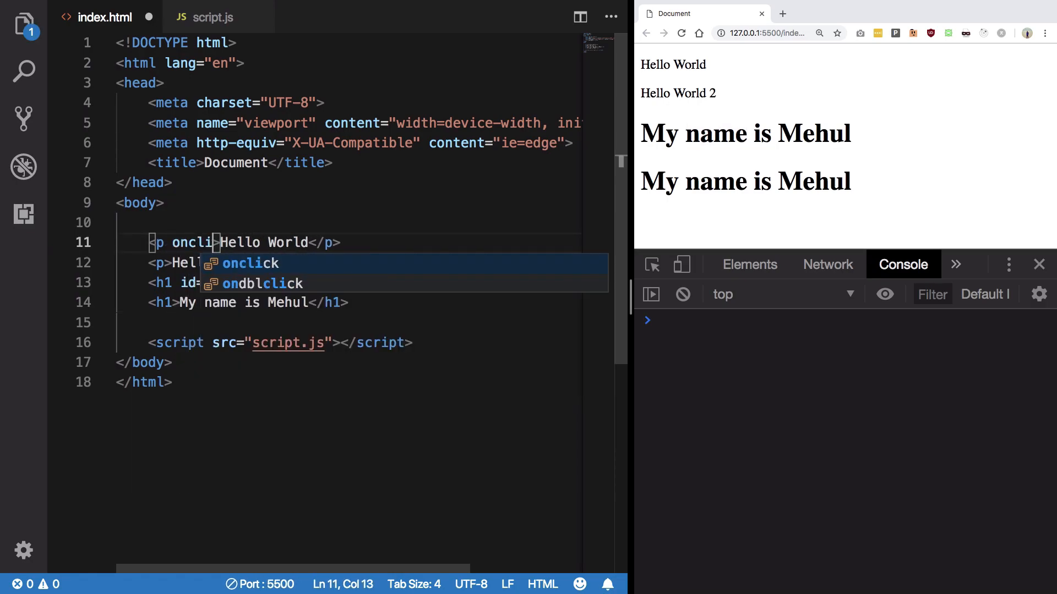
key("Tab")
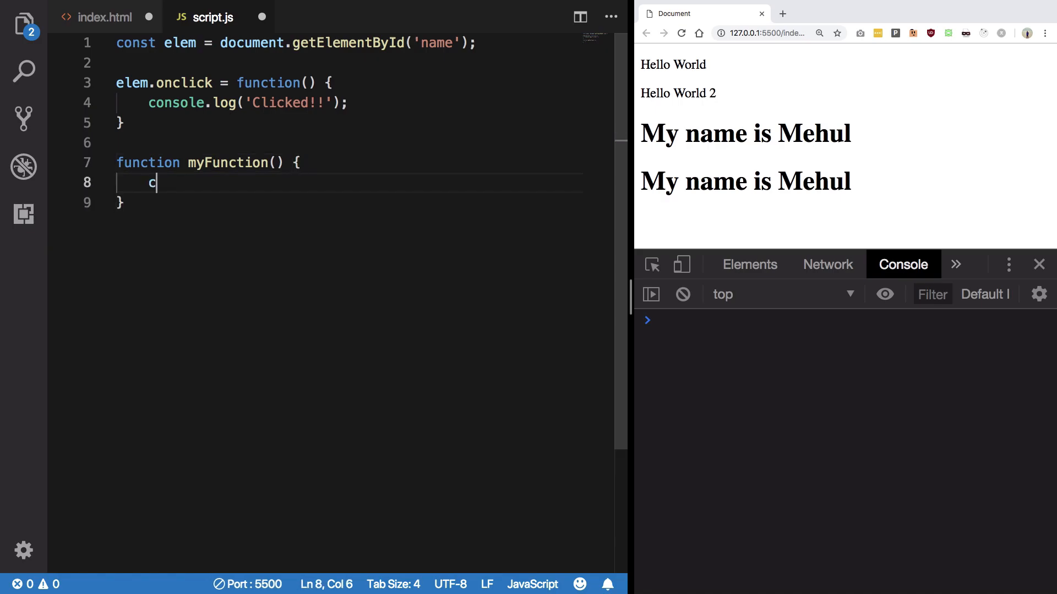
Make myFunction run console.log('Something else clicked!').
type("onsole.log(")
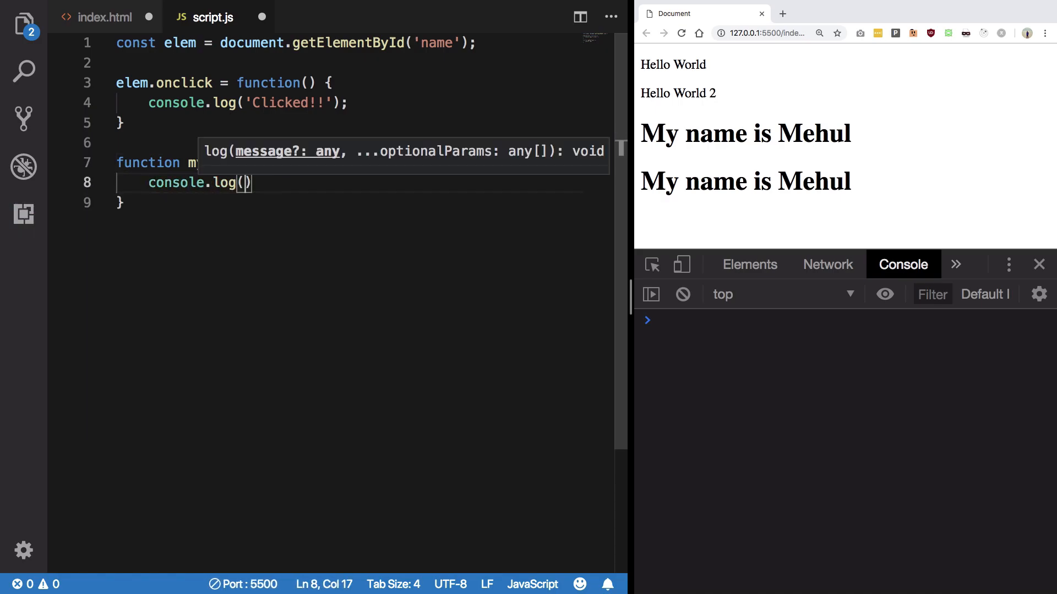
type("'Something else cl")
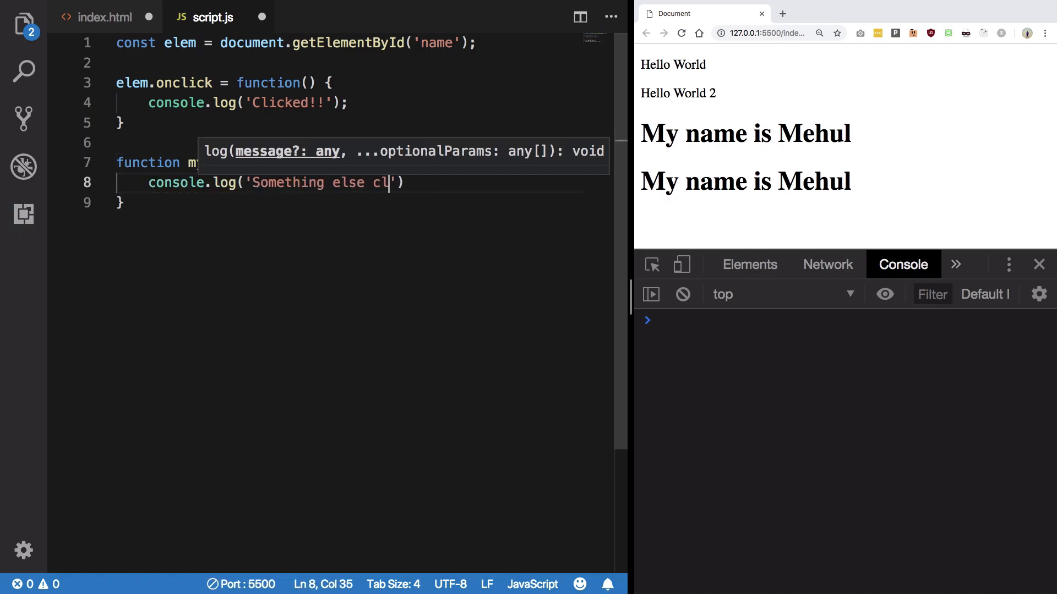
type("icked!")
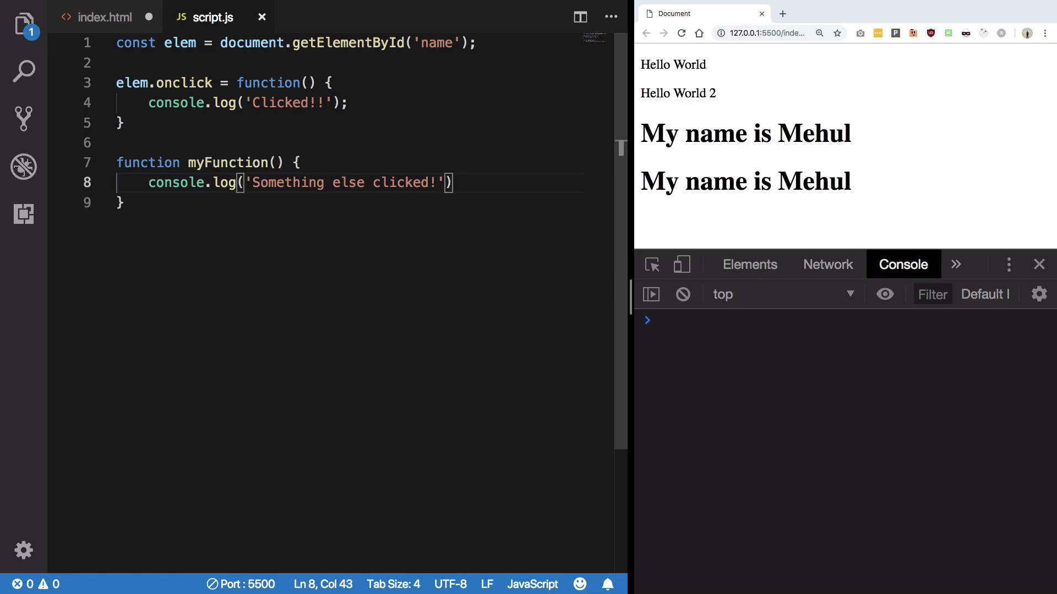
Set the paragraph's onclick to myFunction() in index.html and click Hello World to test it.
left_click(104, 18)
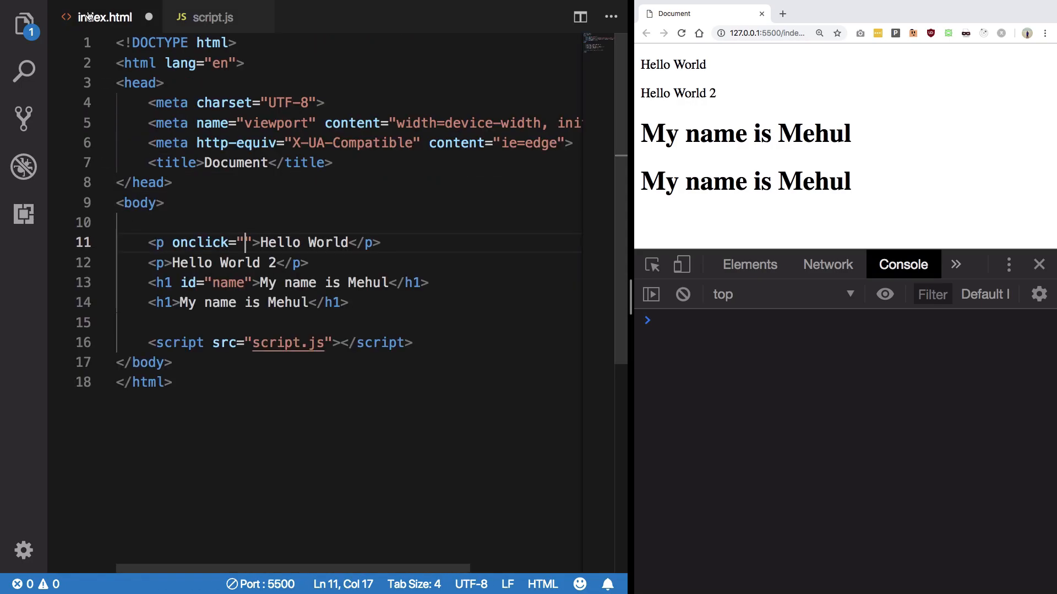
type("myFunction()")
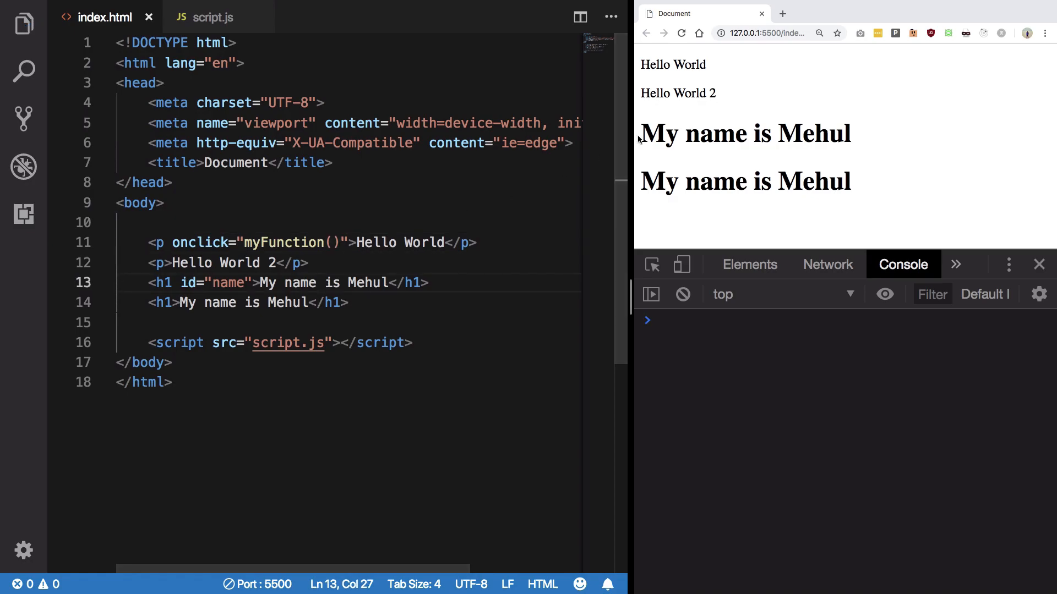
left_click(667, 68)
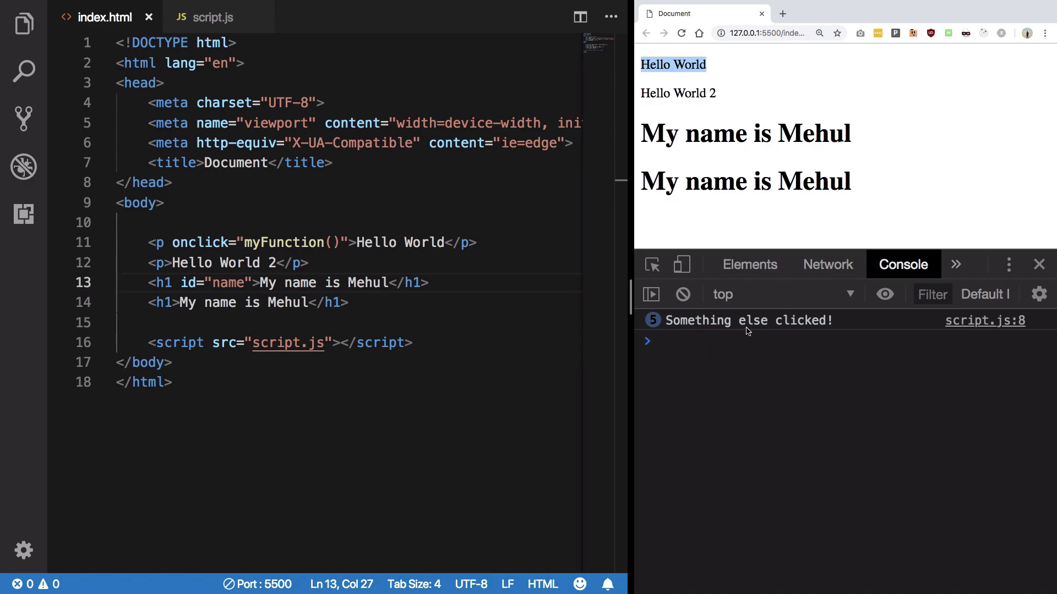
Click the name heading to log Clicked!!, then highlight the inline onclick on Hello World.
left_click(673, 64)
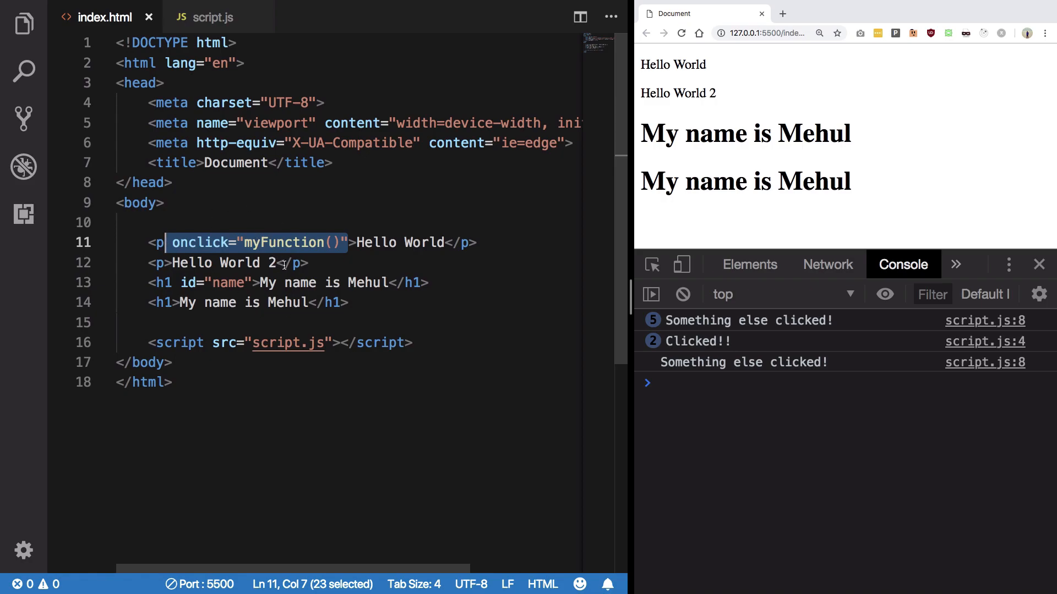
left_click(170, 242)
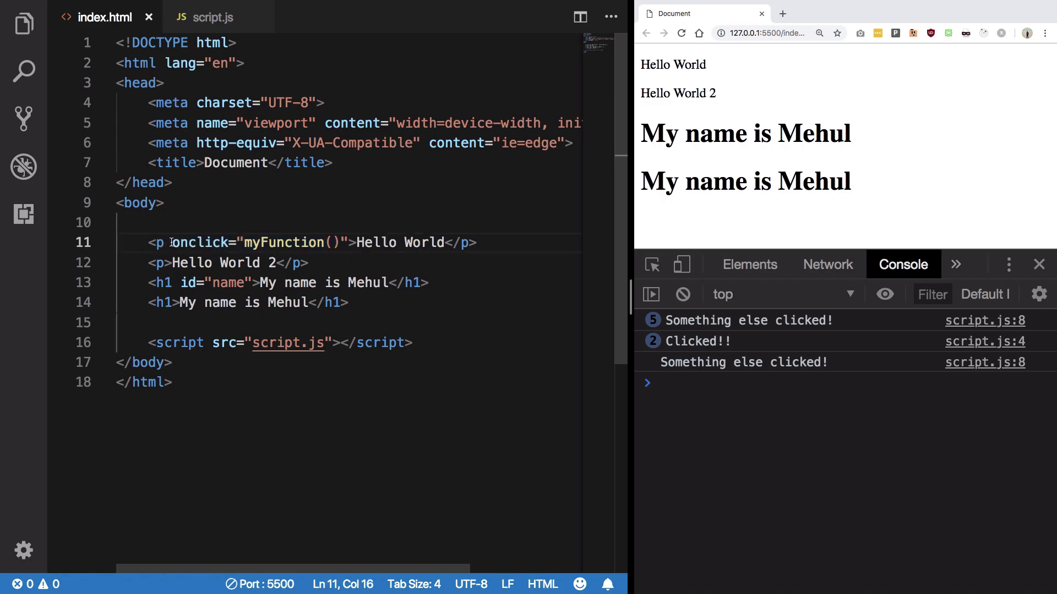
left_click_drag(169, 242, 346, 242)
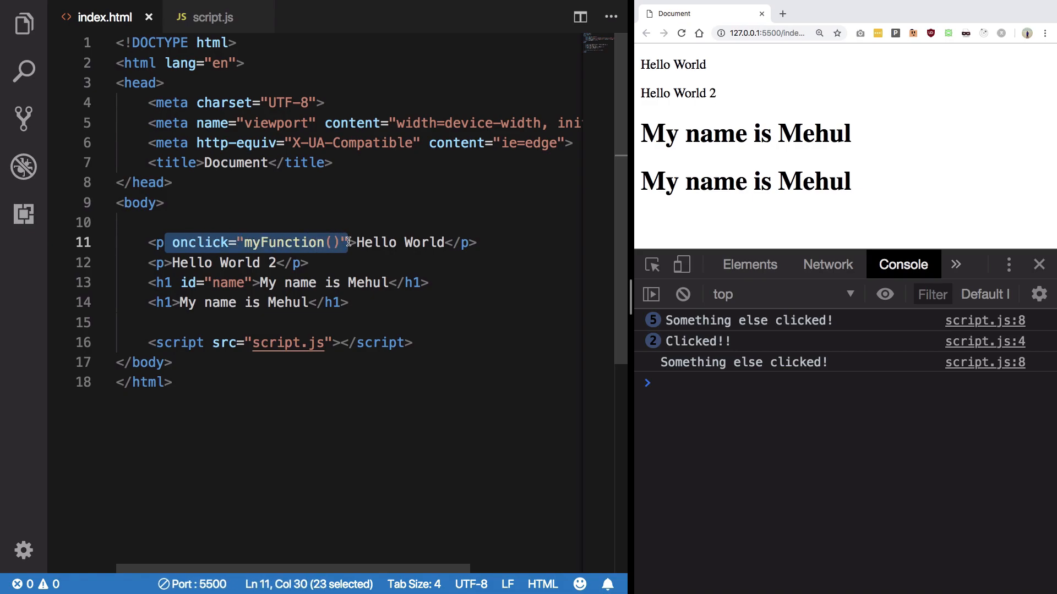
Compare with the elem.onclick handler in script.js and return to index.html.
left_click(212, 17)
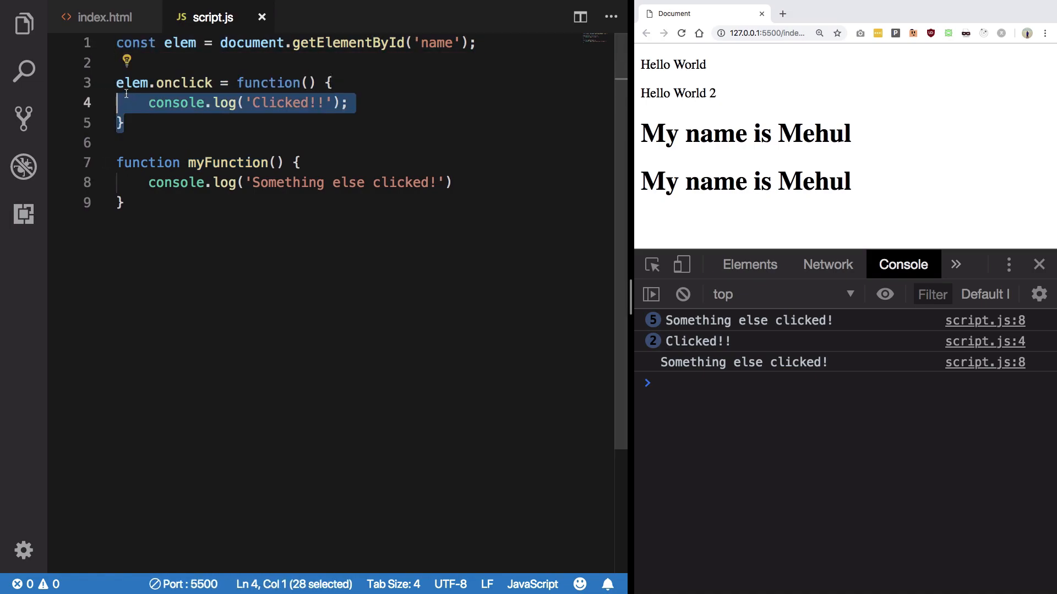
left_click(145, 122)
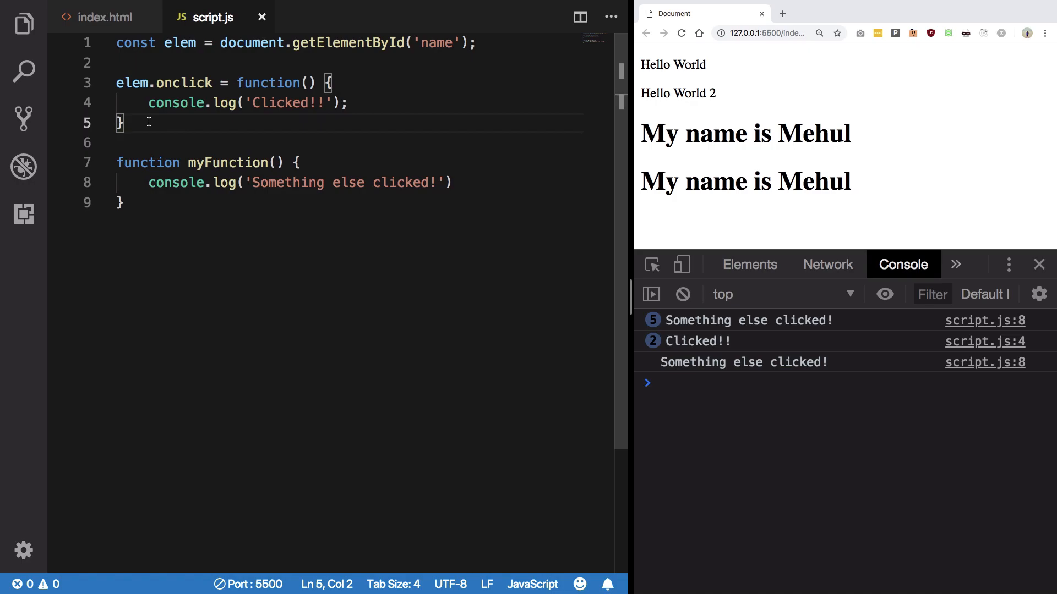
left_click(102, 18)
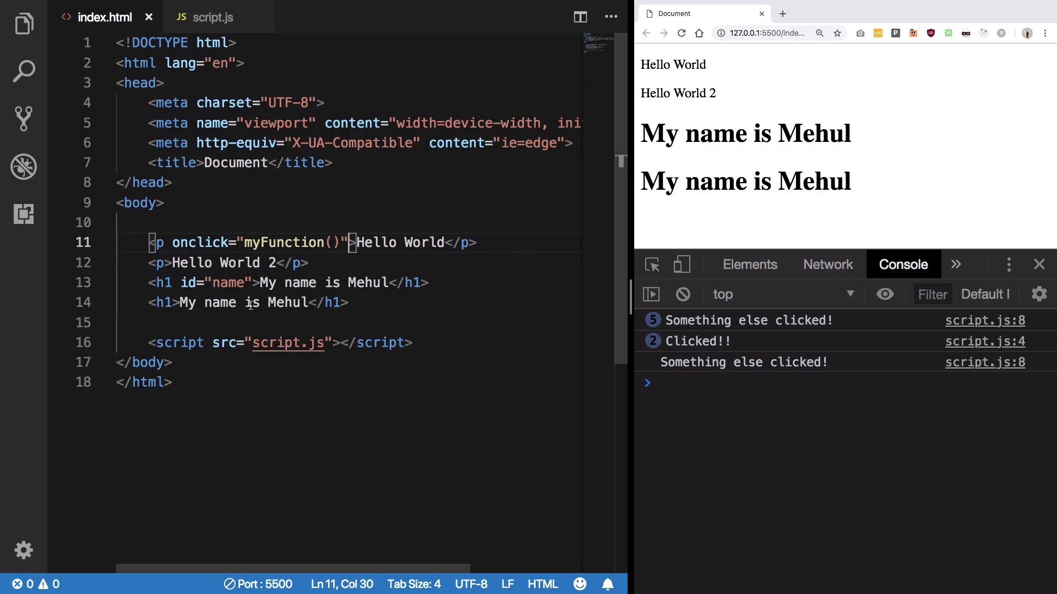
mouse_move(288, 343)
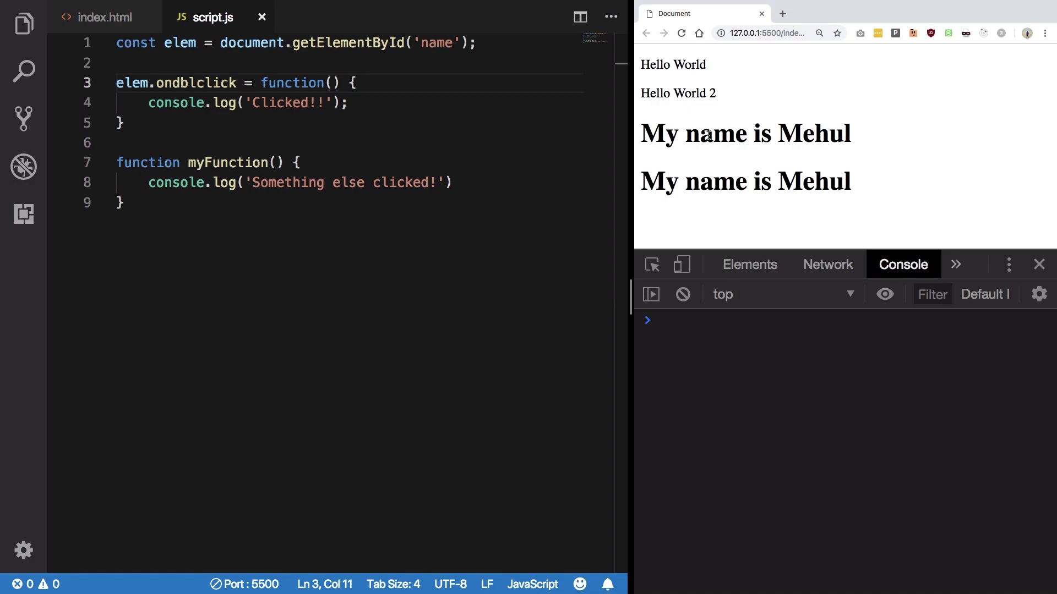
Double-click the name heading three times to log Clicked!!, then highlight ondblclick in script.js.
double_click(716, 133)
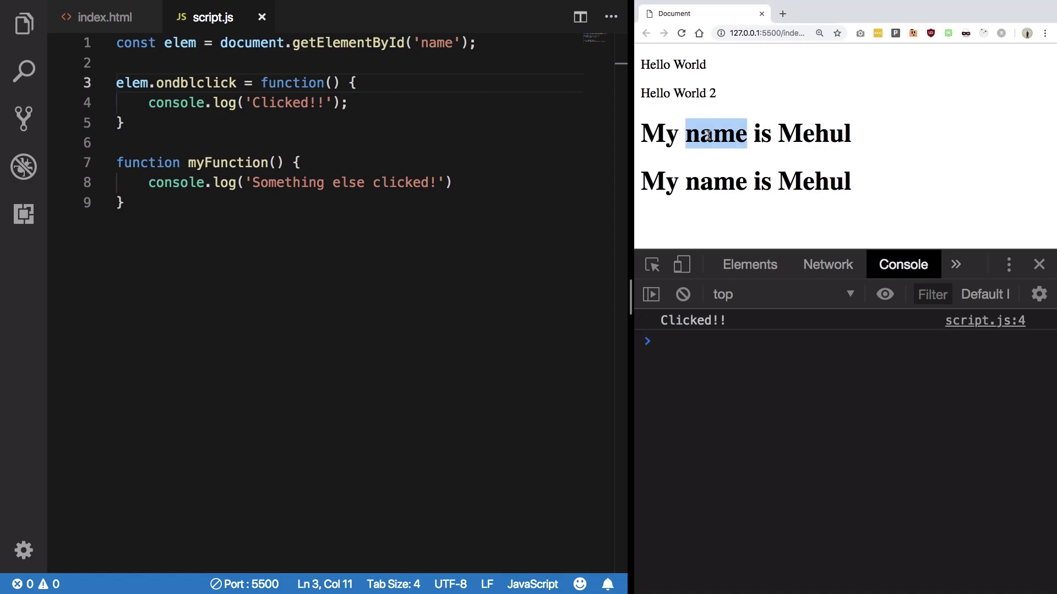
double_click(715, 133)
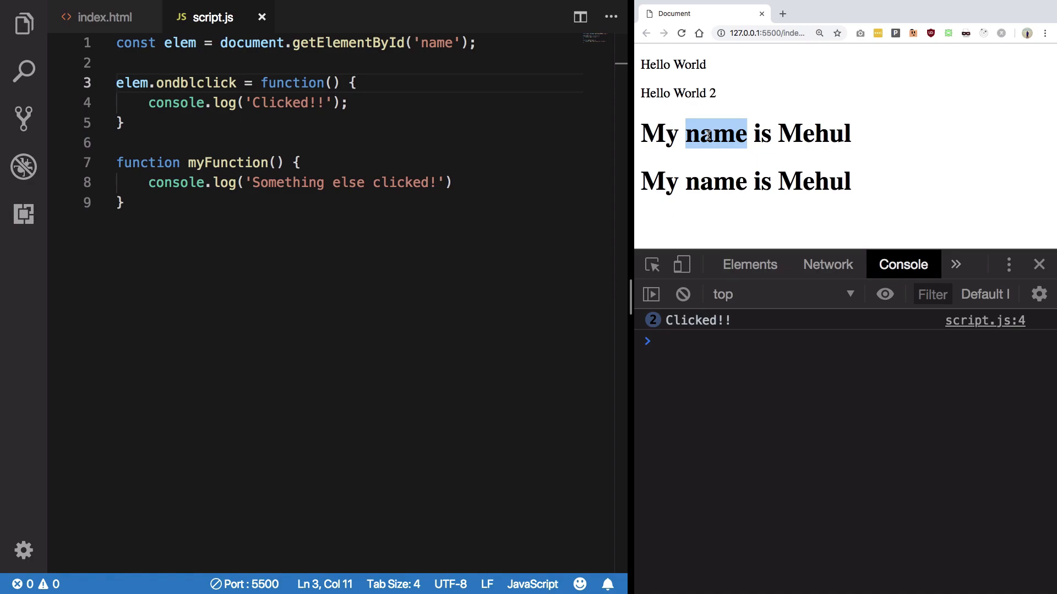
double_click(715, 133)
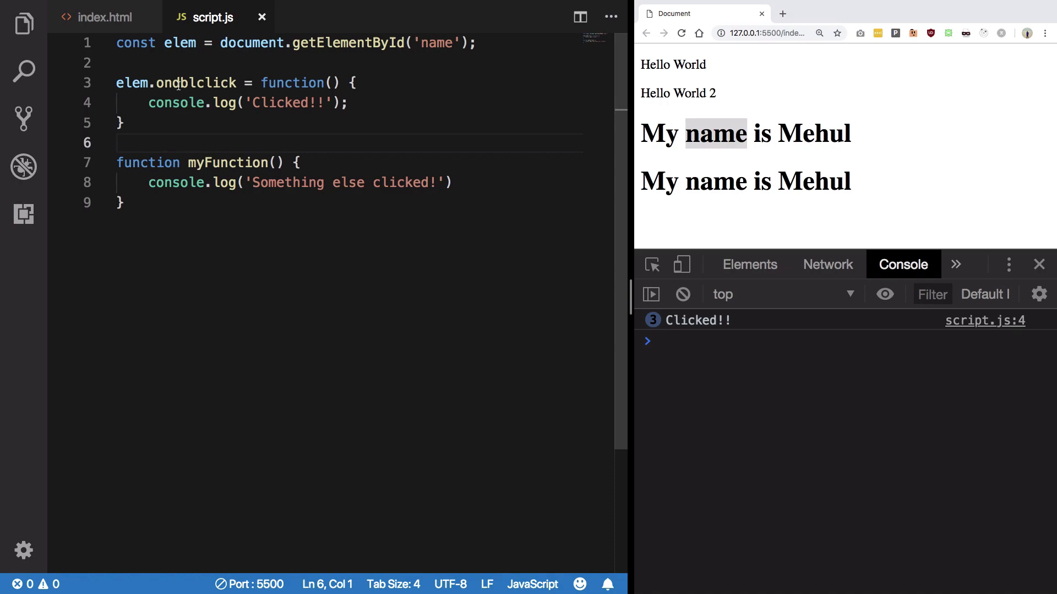
double_click(196, 84)
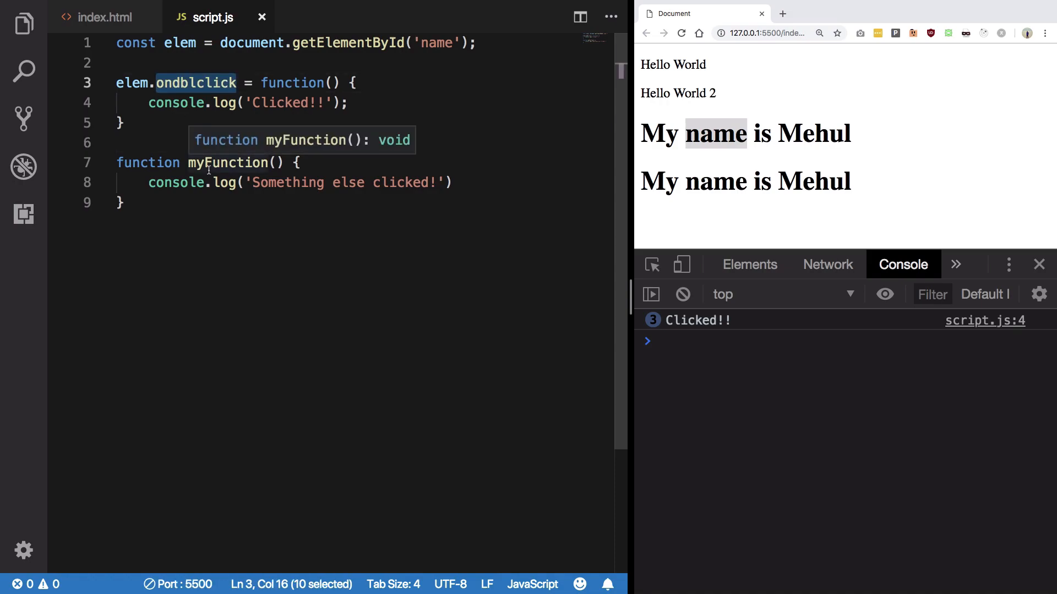